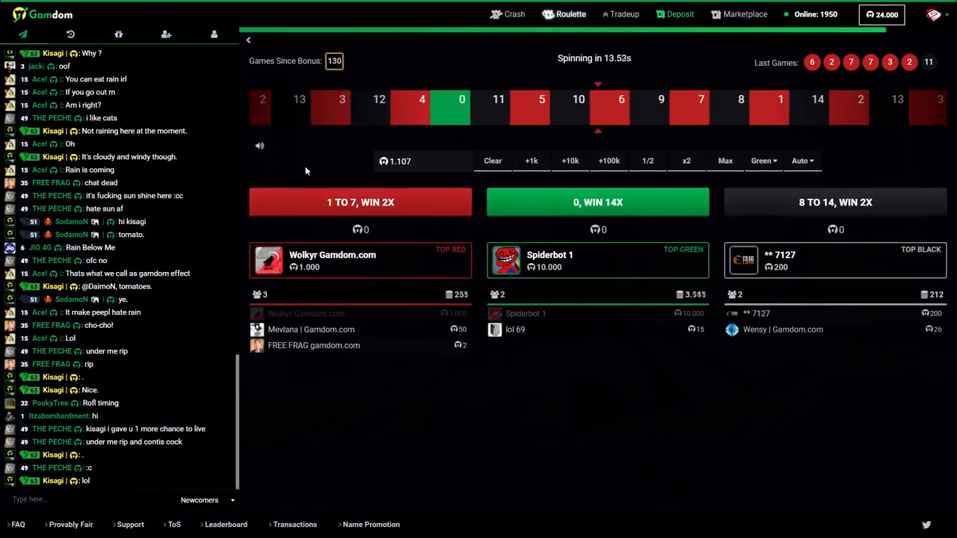
# Search the Gamdom marketplace for 'gut kn' and scroll the Gut Knife listings
pyautogui.click(743, 13)
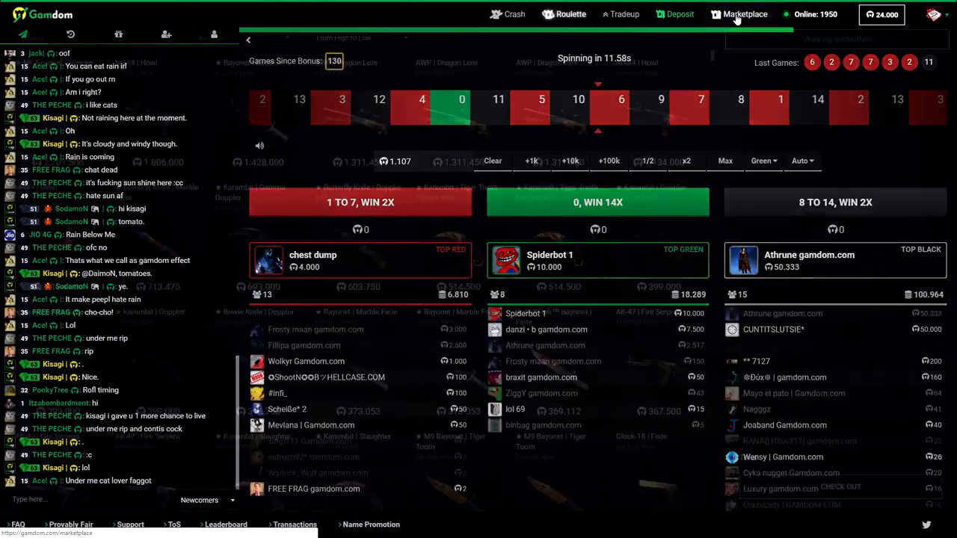
pyautogui.click(745, 13)
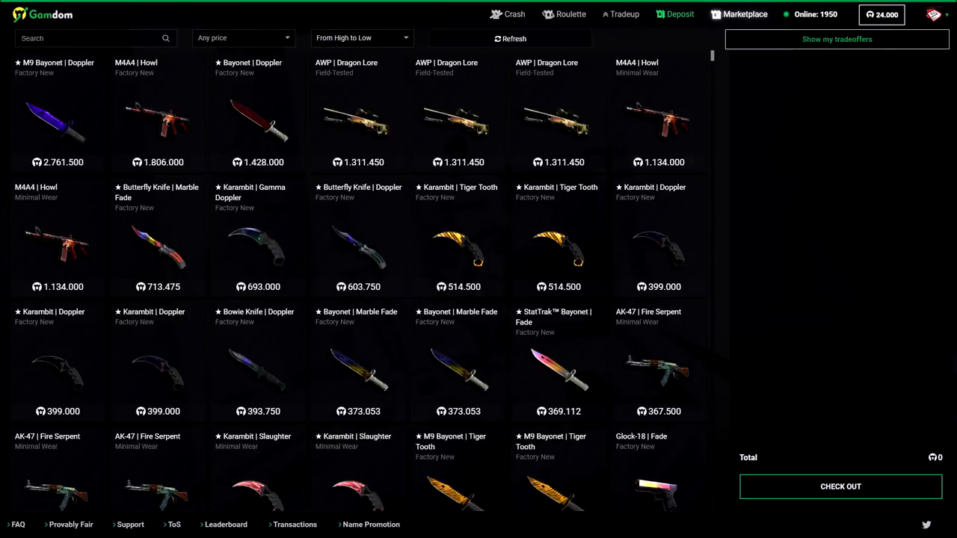
pyautogui.write('gut kn')
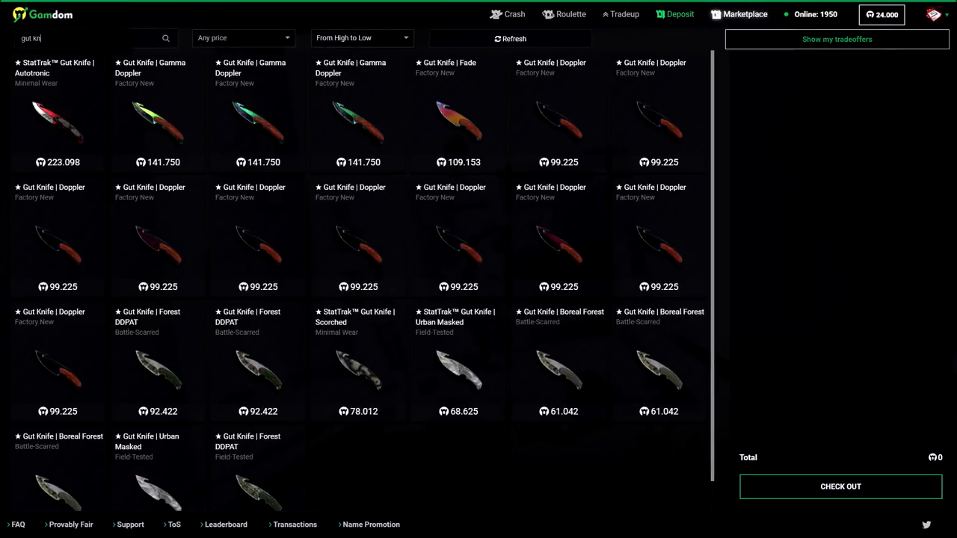
pyautogui.scroll(-3)
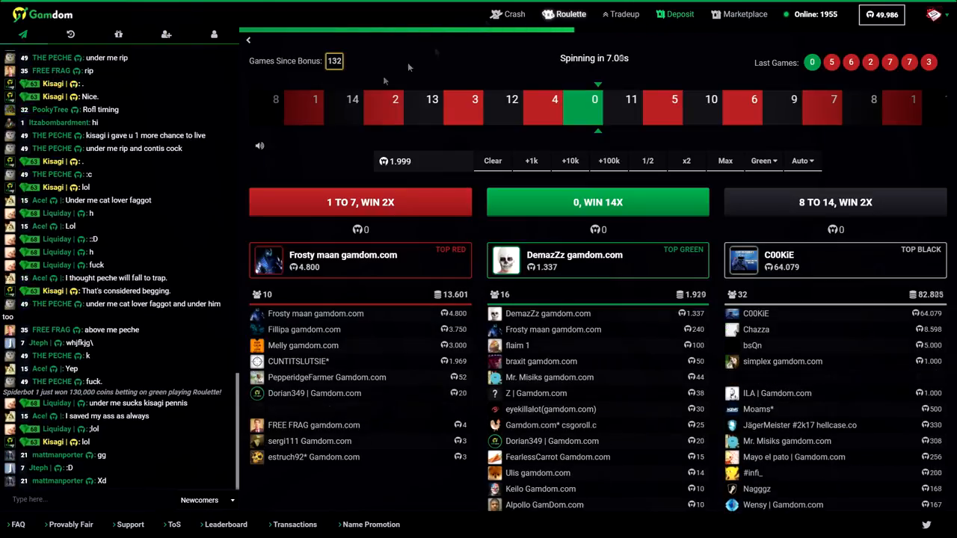
# Sort the marketplace From High to Low and scroll down to the ~60,000-coin items
pyautogui.click(745, 14)
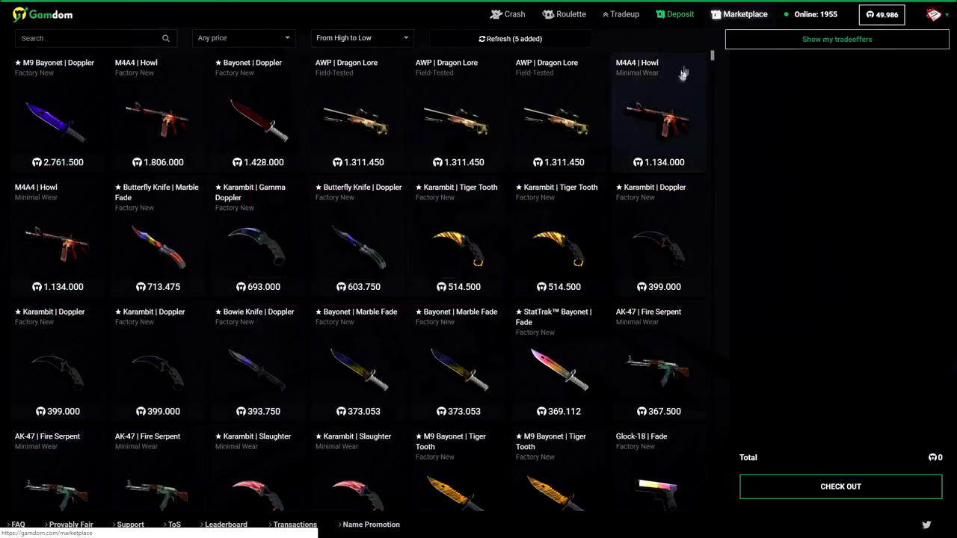
pyautogui.click(362, 37)
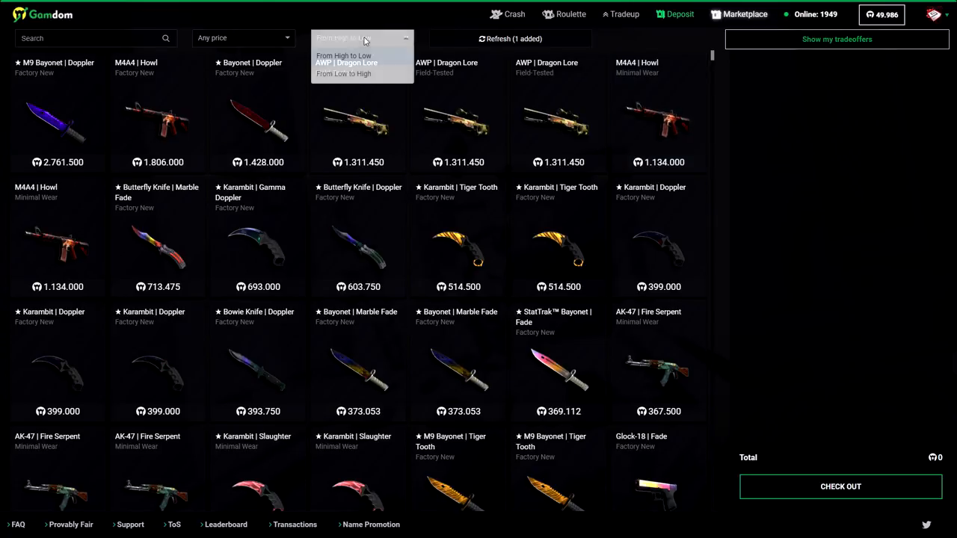
pyautogui.click(344, 55)
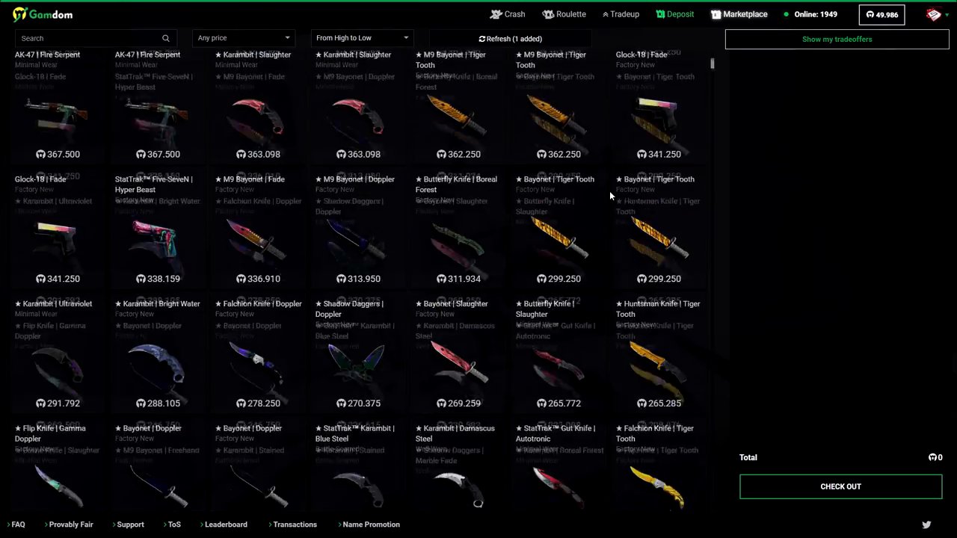
pyautogui.scroll(-3)
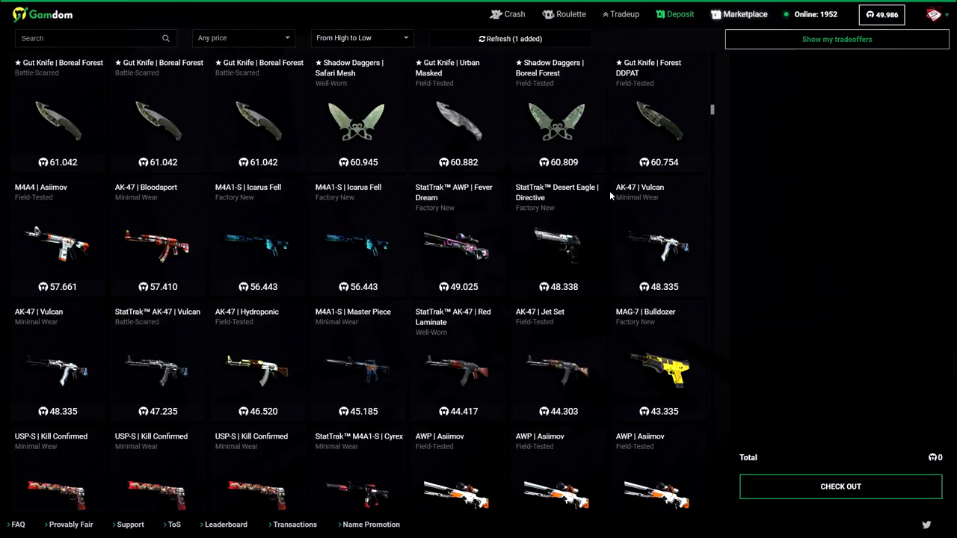
pyautogui.moveTo(620, 14)
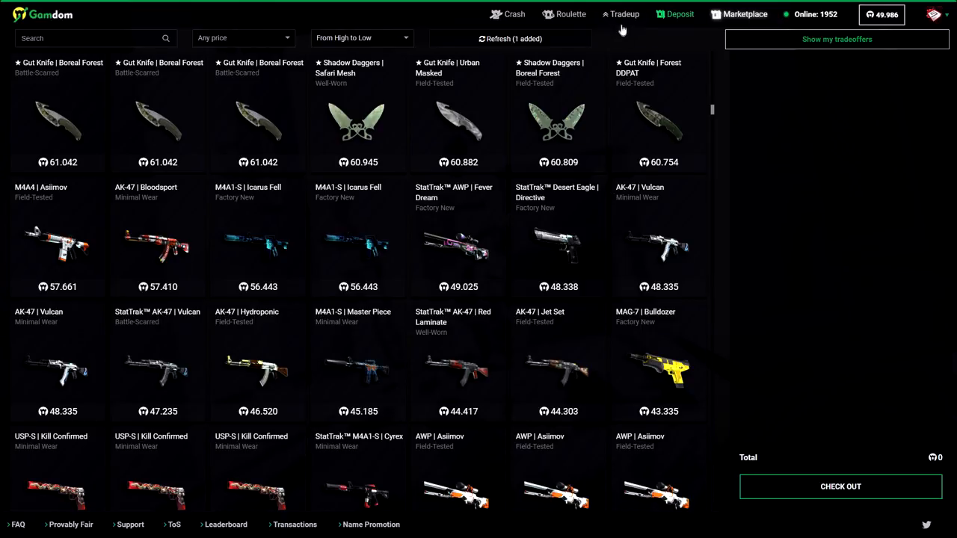
# Set Gut Knife | Forest DDPAT as the trade-up target, then switch to Crash unplayed
pyautogui.click(625, 14)
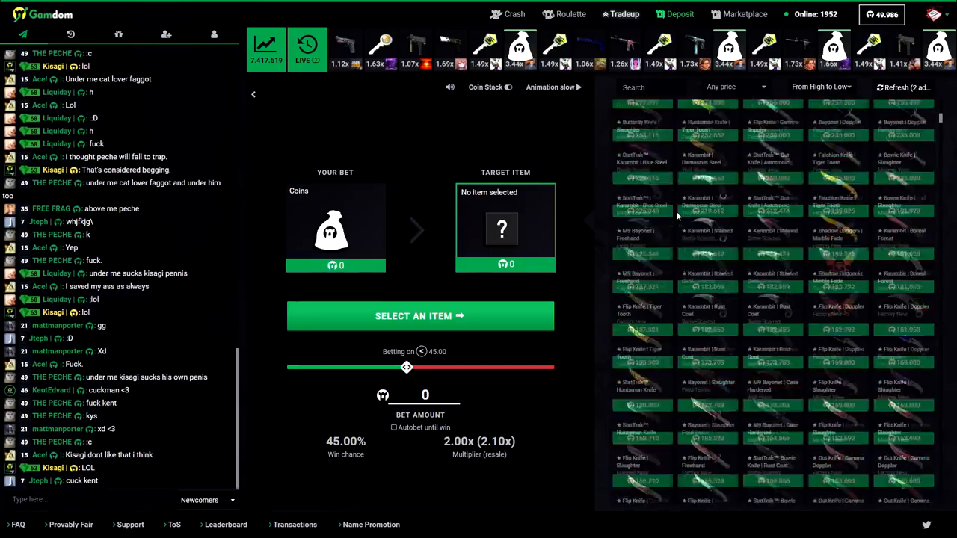
pyautogui.scroll(-3)
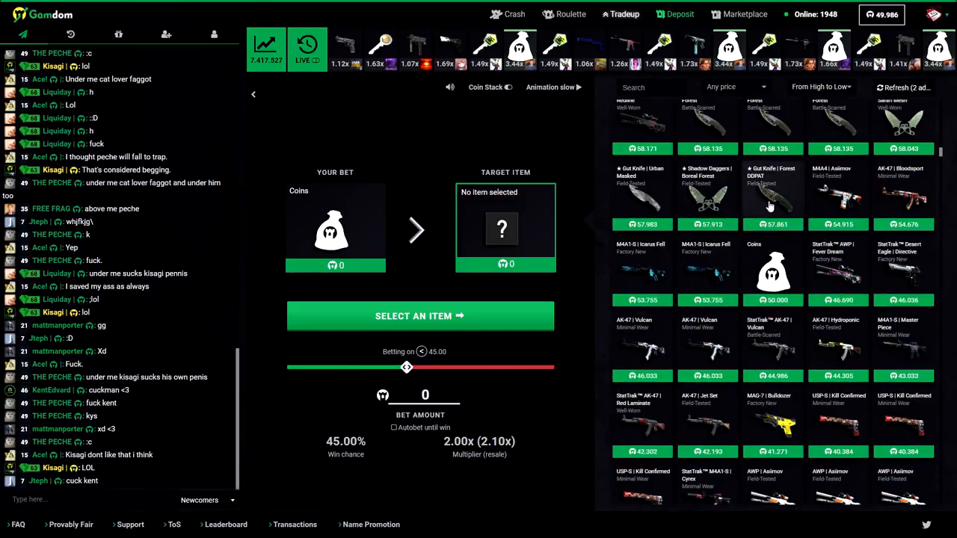
pyautogui.click(773, 194)
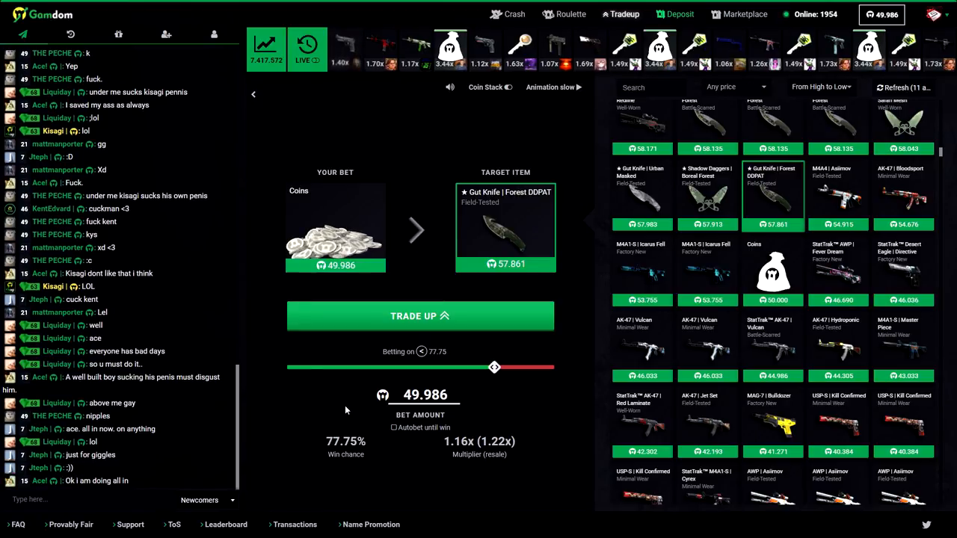
pyautogui.click(513, 14)
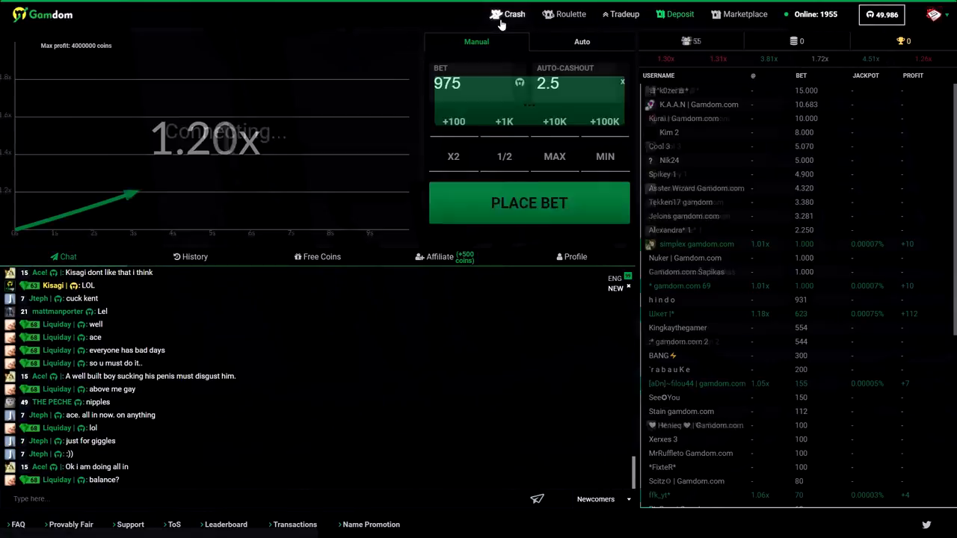
# Return to Roulette, where a red bet wins and the balance reaches 52,972 coins
pyautogui.click(569, 13)
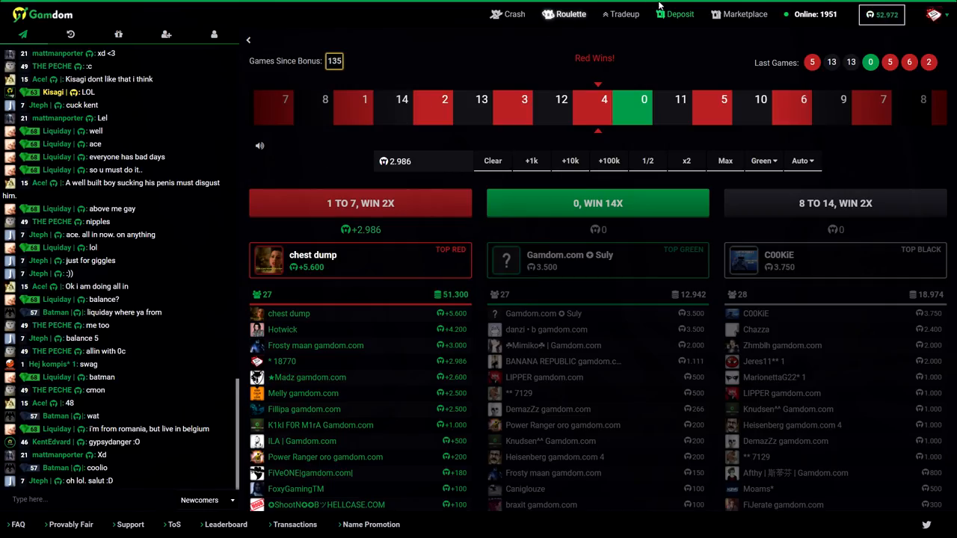
# Visit Crash and return to Roulette, where a 4,986-coin red bet loses, leaving 45,000
pyautogui.click(513, 14)
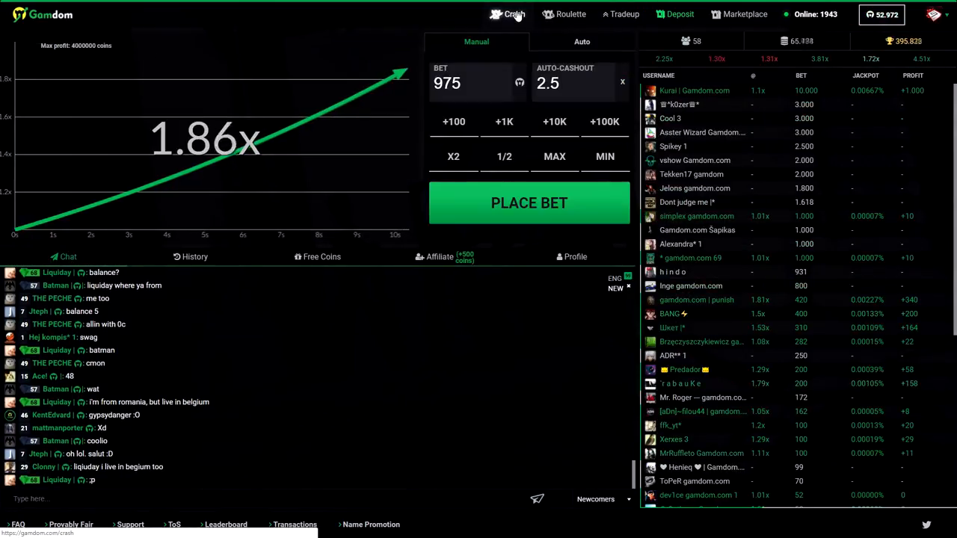
pyautogui.click(569, 14)
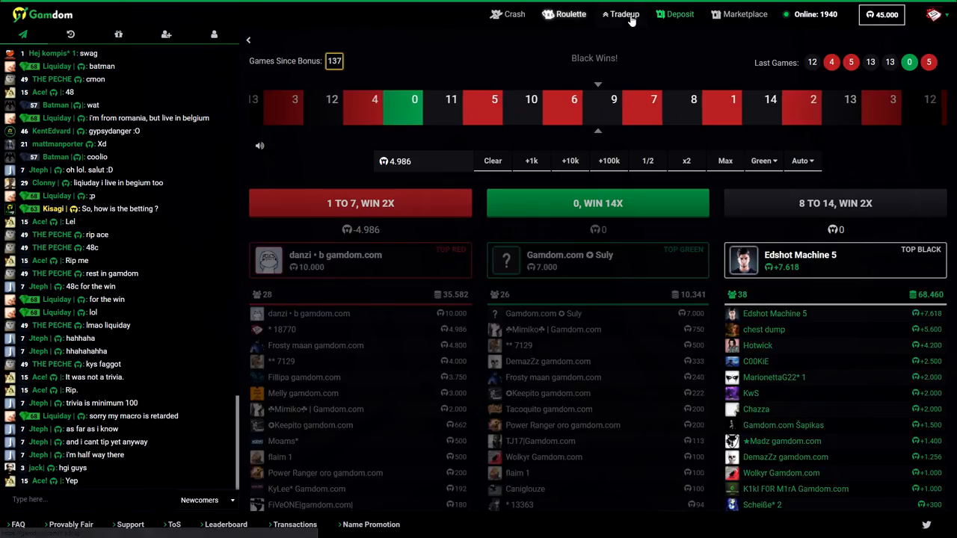
# Visit Trade-up and switch games while the coin balance grows to 60,000
pyautogui.click(624, 13)
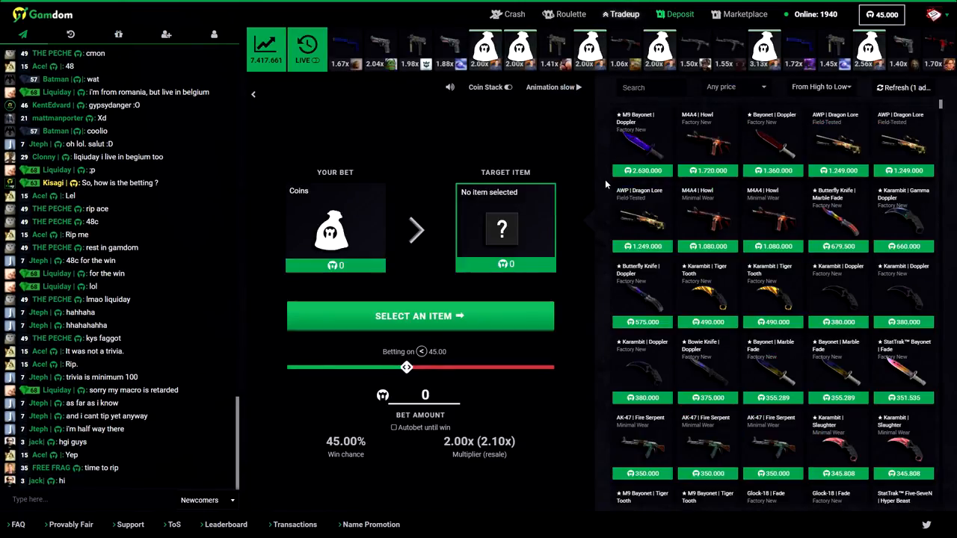
pyautogui.click(570, 14)
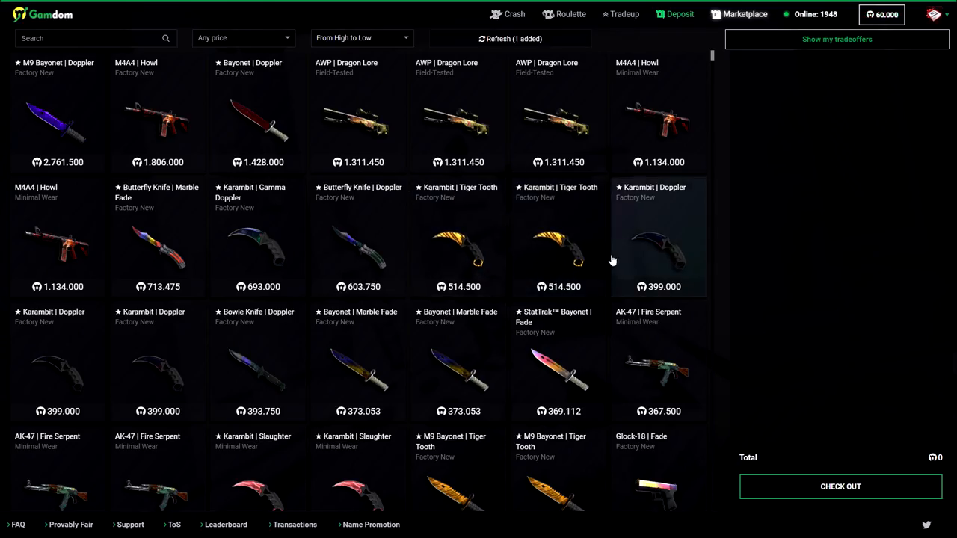
pyautogui.moveTo(611, 259)
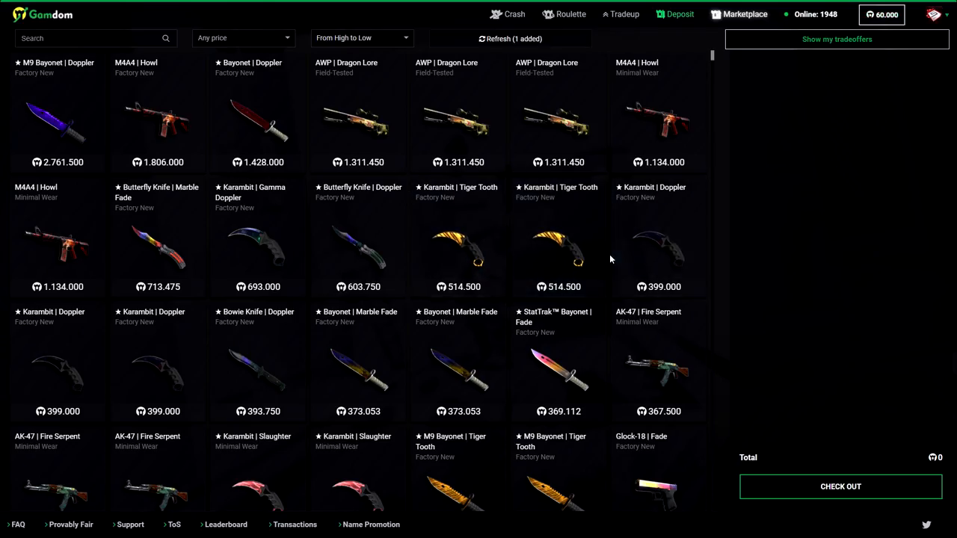
# Scroll to the Gut Knife | Forest DDPAT and add it to the withdrawal
pyautogui.scroll(-3)
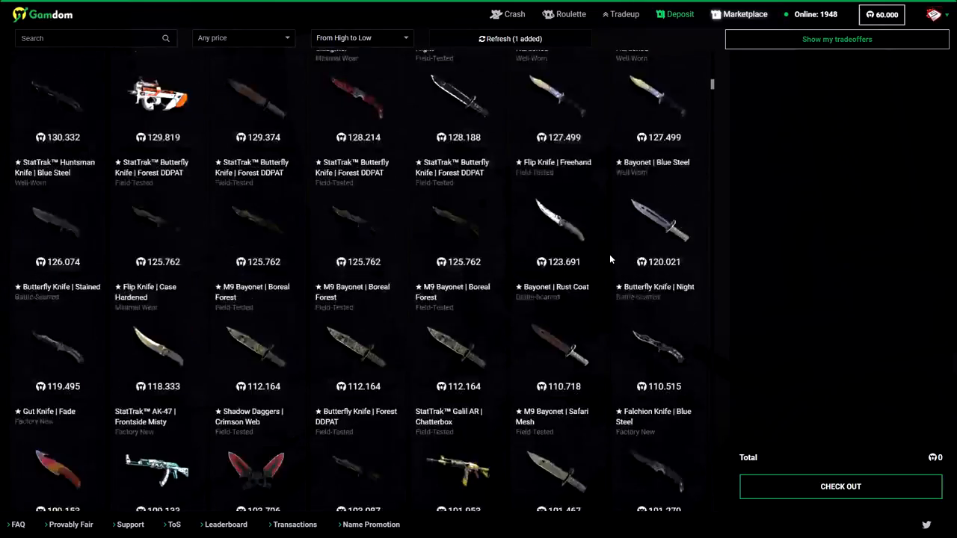
pyautogui.scroll(-3)
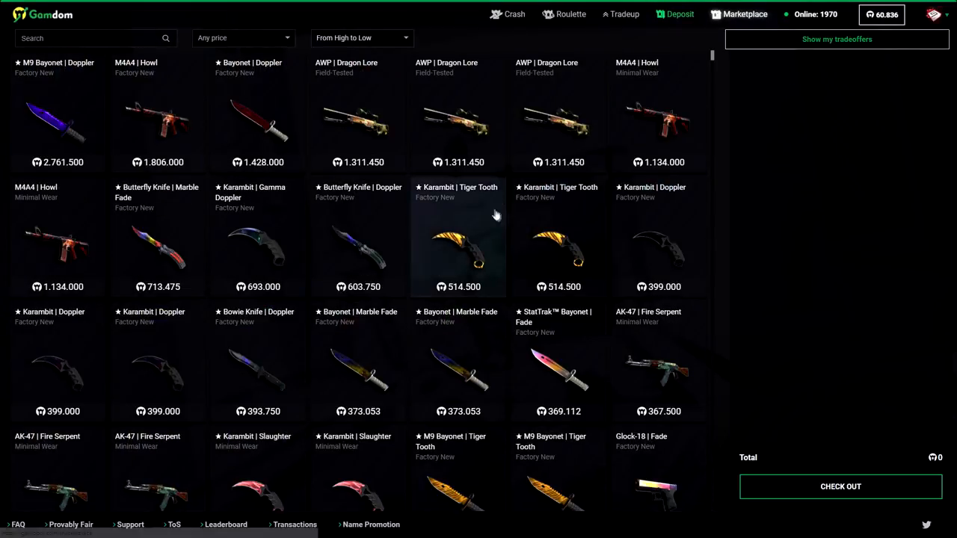
pyautogui.scroll(-3)
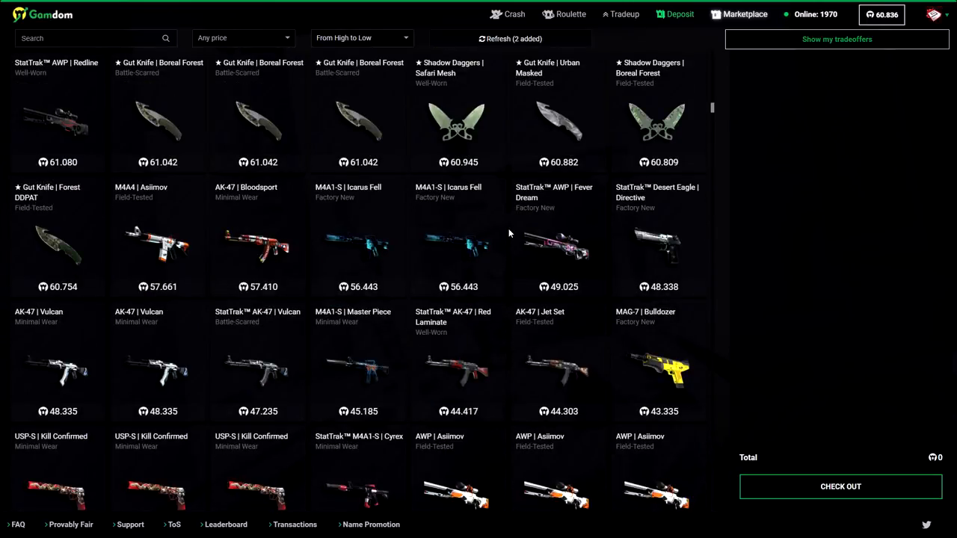
pyautogui.click(56, 238)
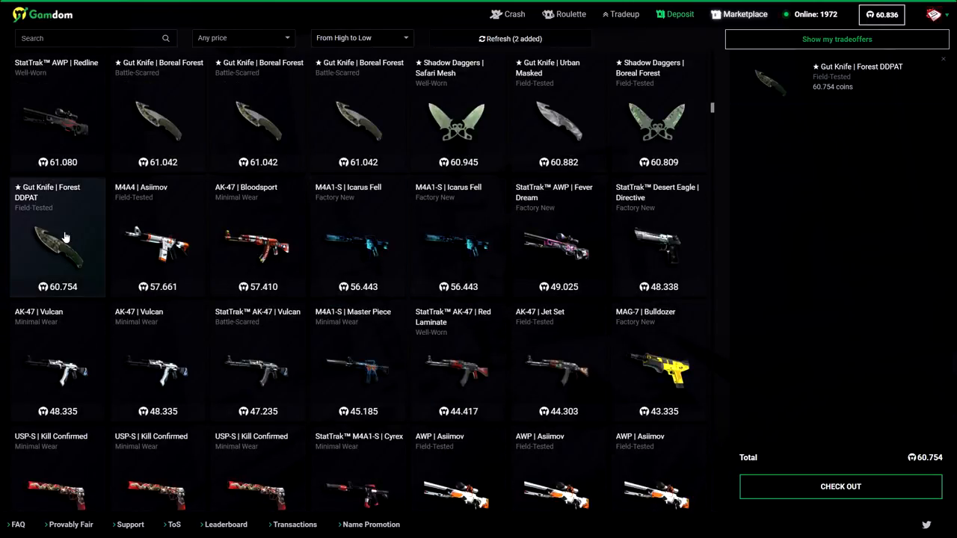
# Withdraw the knife and confirm its Steam trade offer contents as ready
pyautogui.click(836, 39)
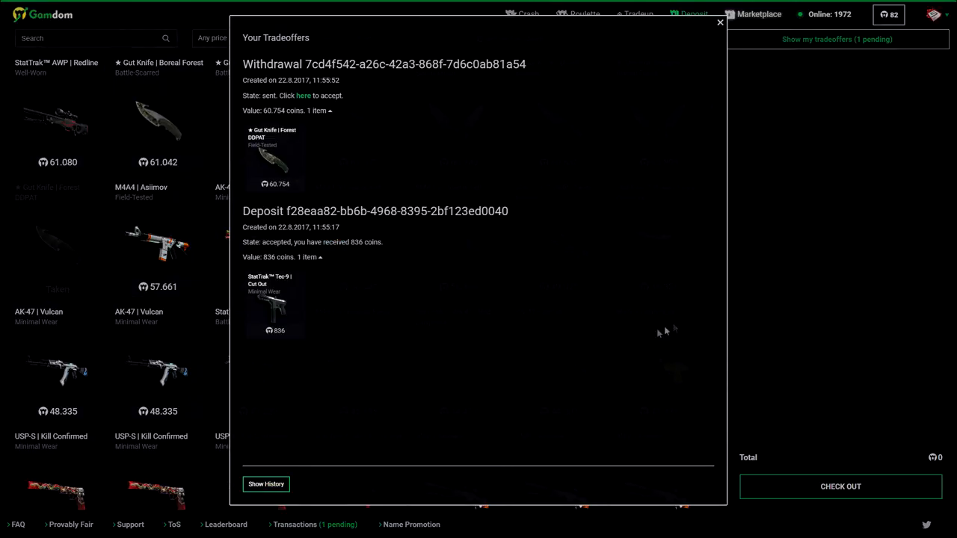
pyautogui.moveTo(302, 95)
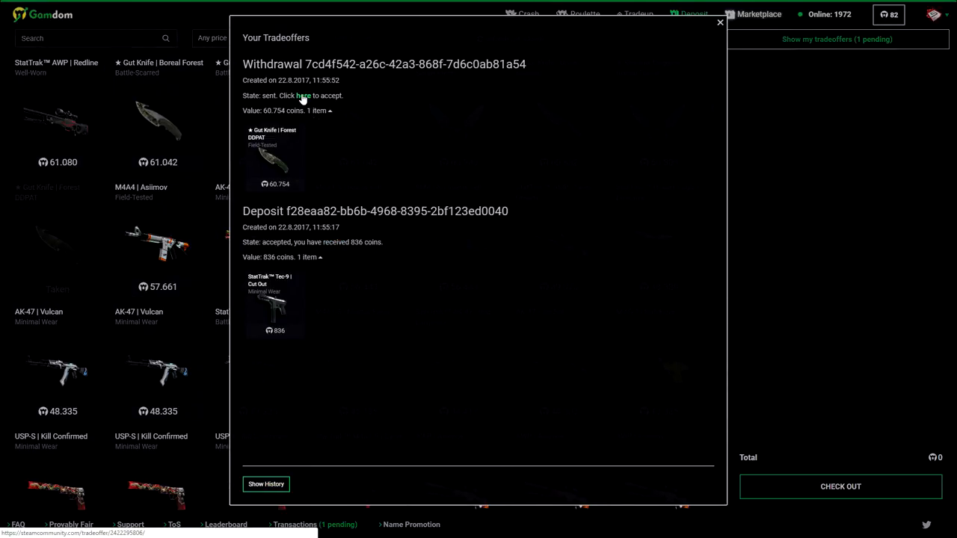
pyautogui.click(302, 95)
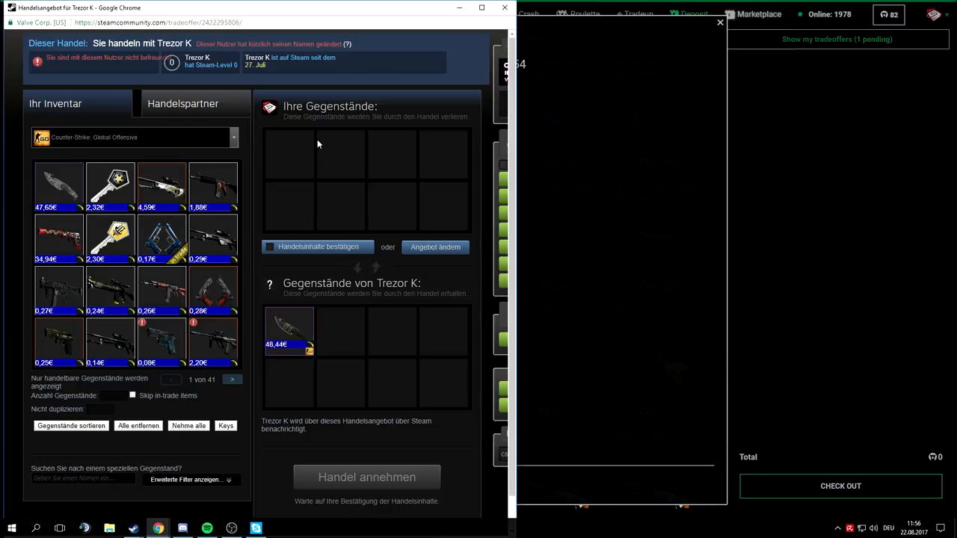
pyautogui.click(269, 247)
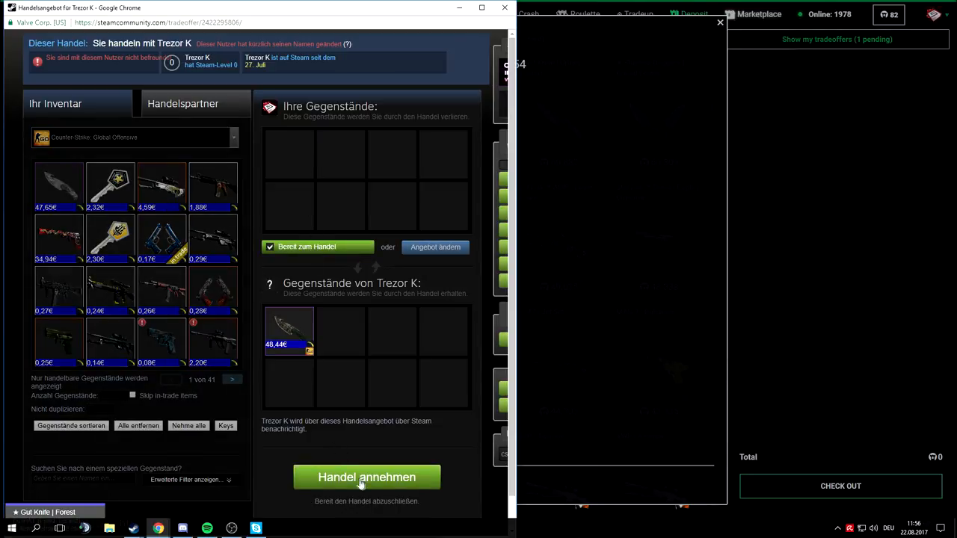